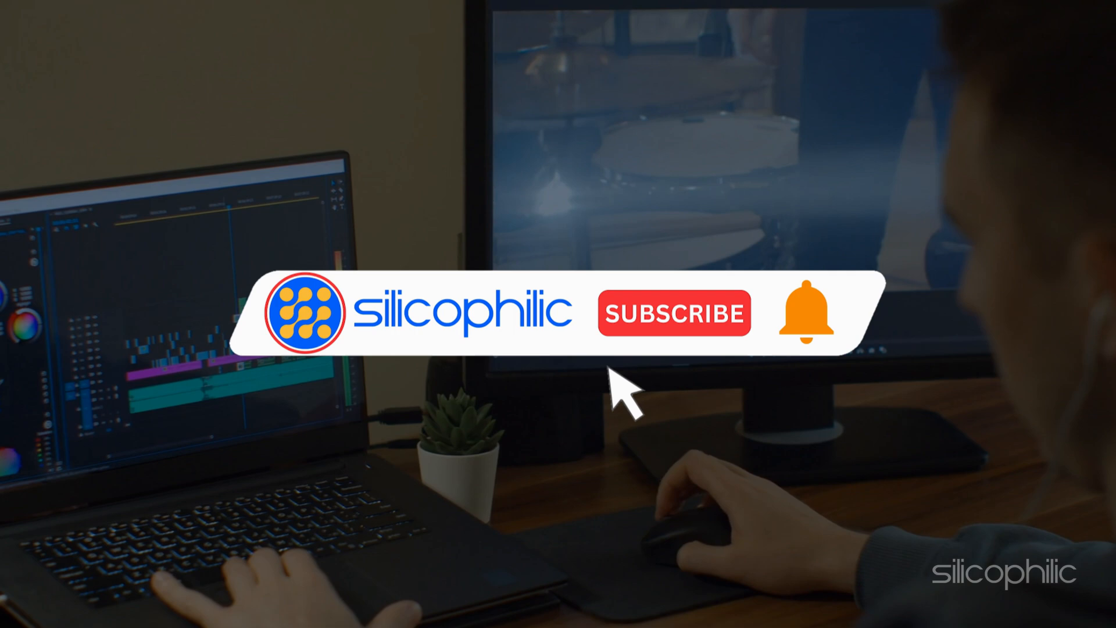
Bring up the desktop context menu from an empty area of the desktop.
left_click(674, 312)
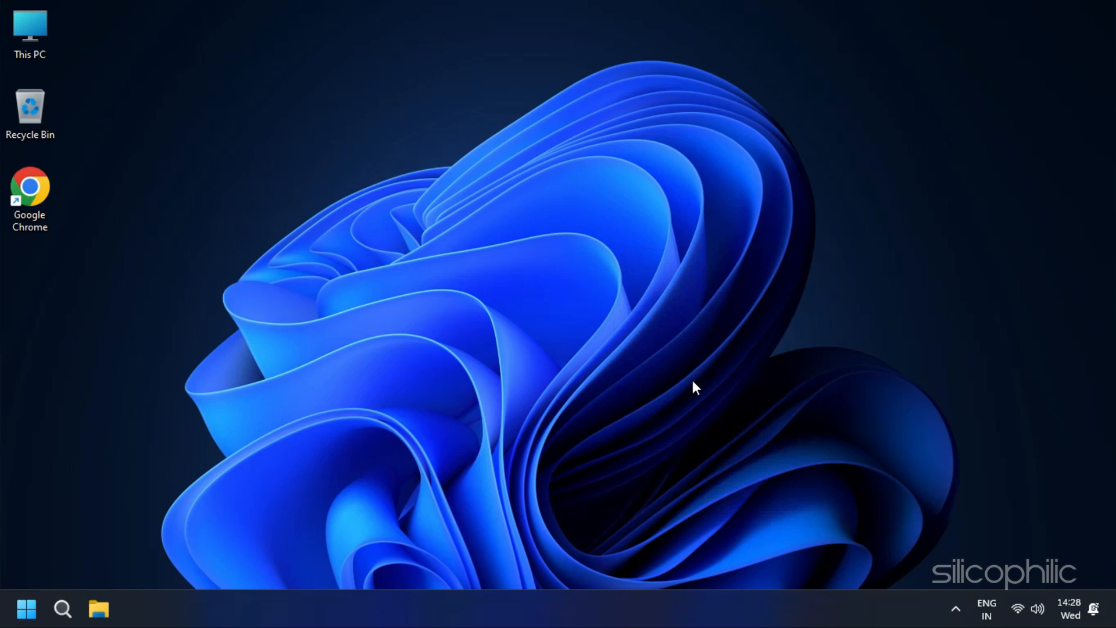
right_click(692, 388)
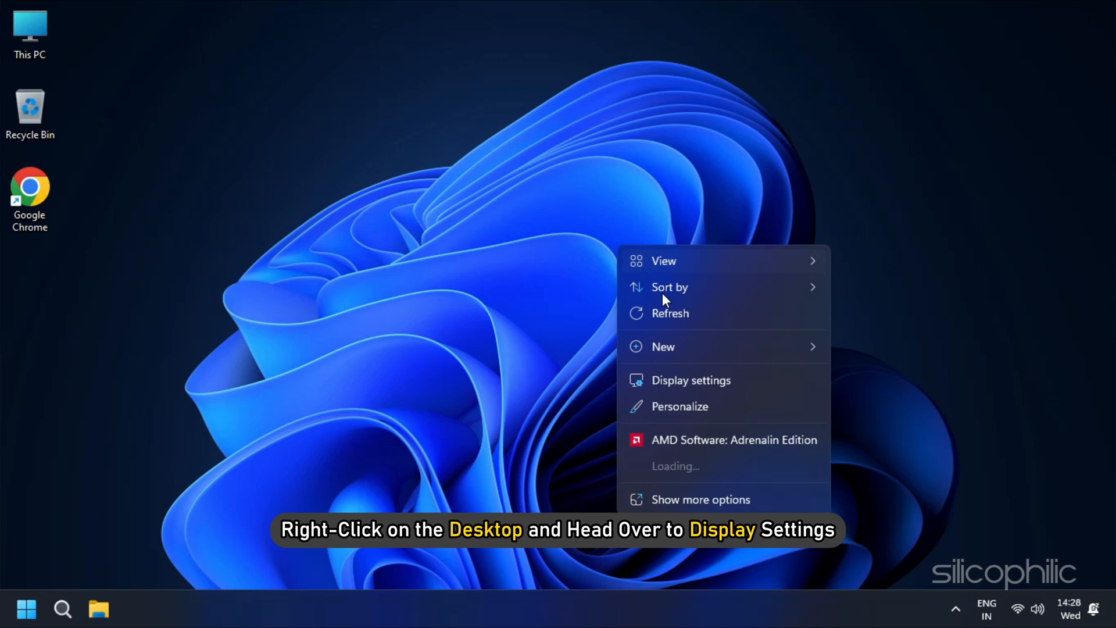
mouse_move(694, 385)
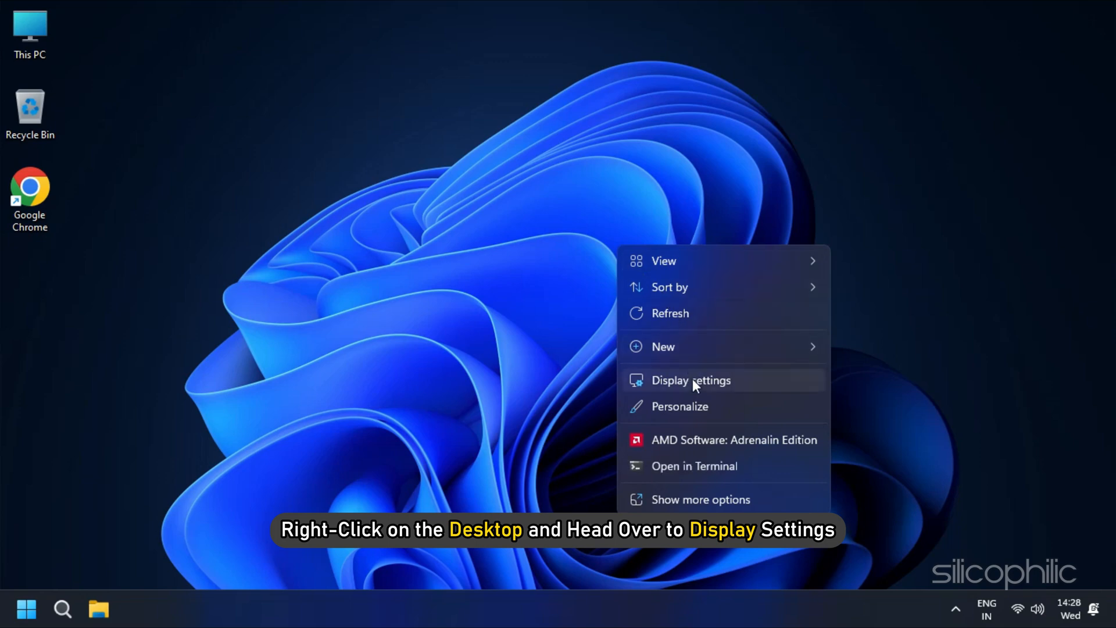
Go to Display settings and select monitor 1 in the arrangement diagram.
left_click(691, 380)
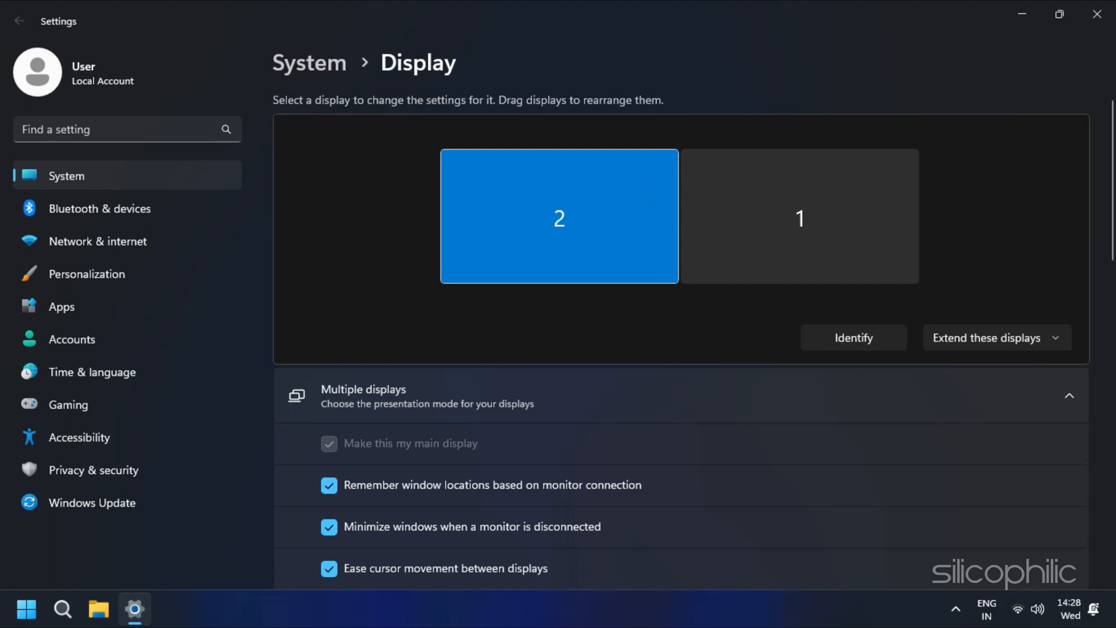
left_click(996, 337)
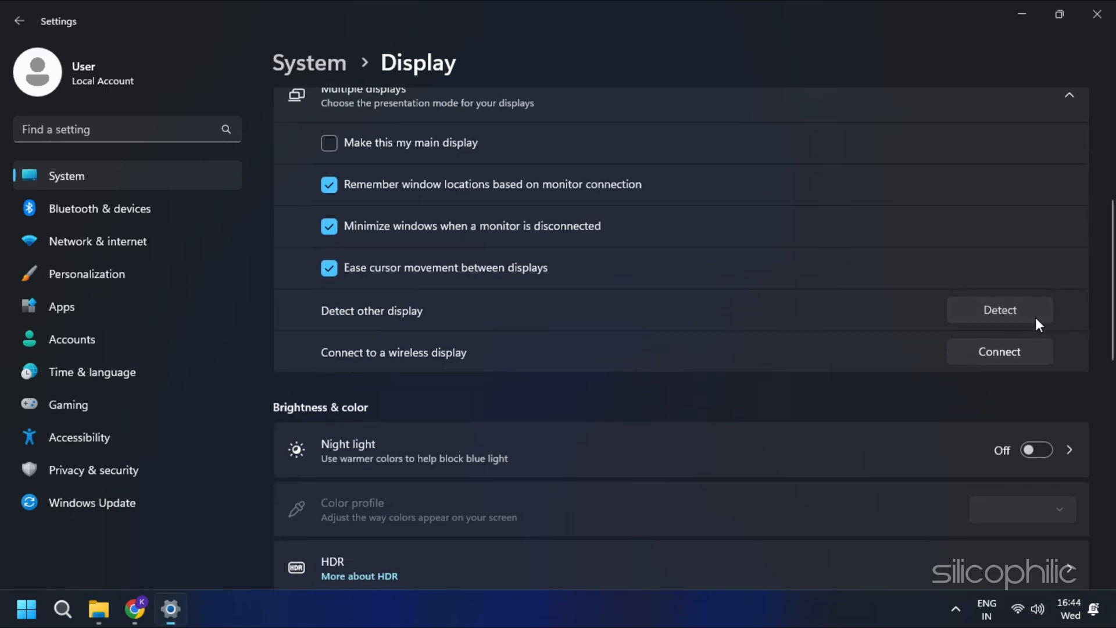
scroll("down", 3)
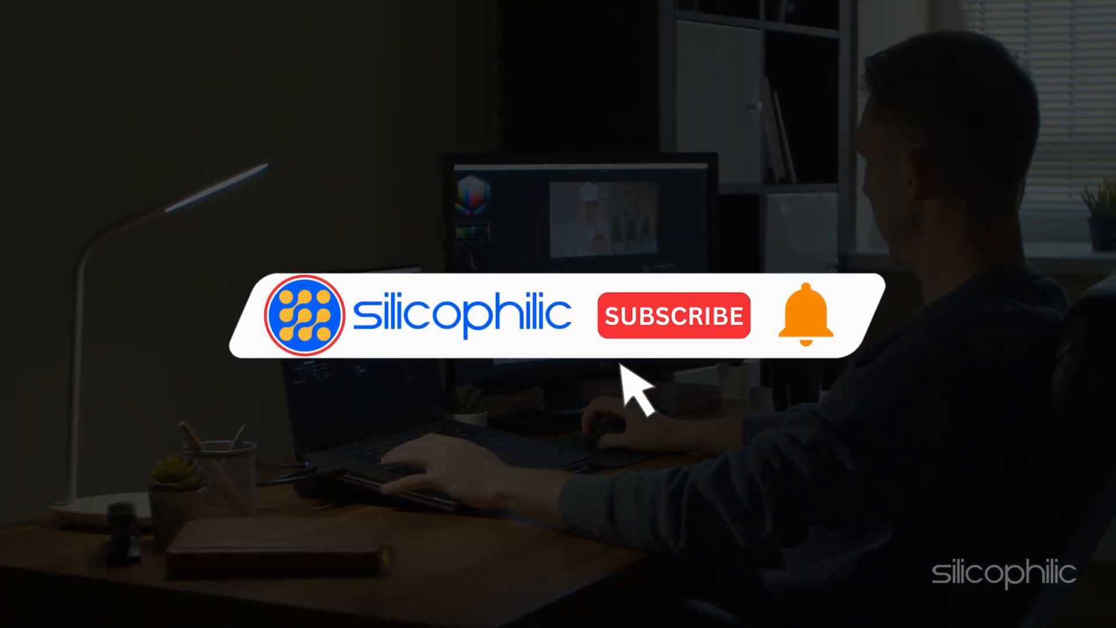
left_click(674, 315)
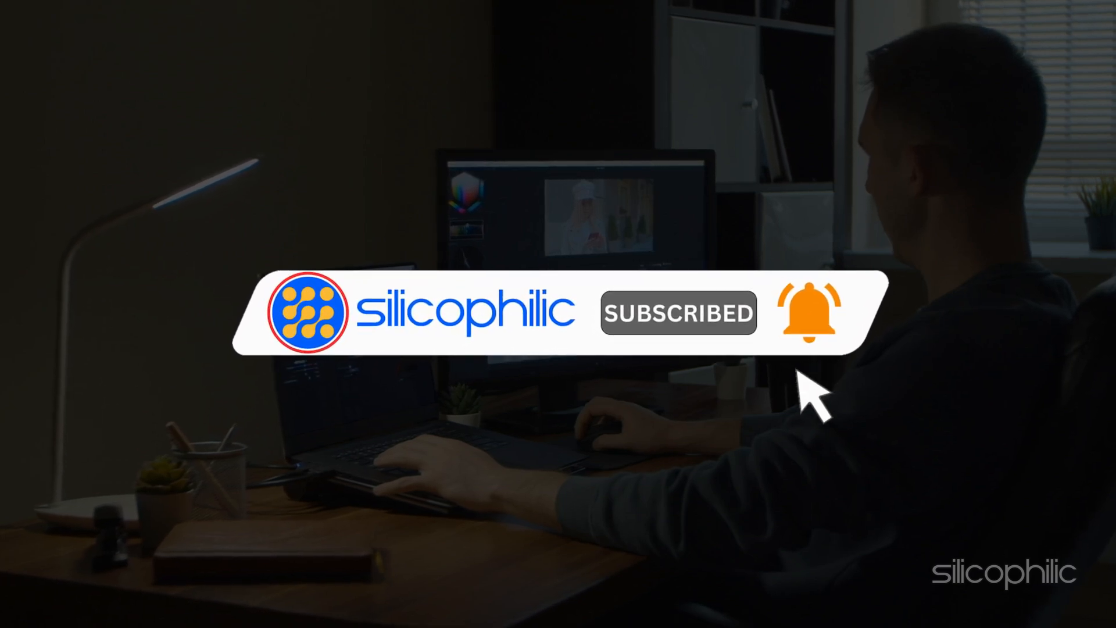